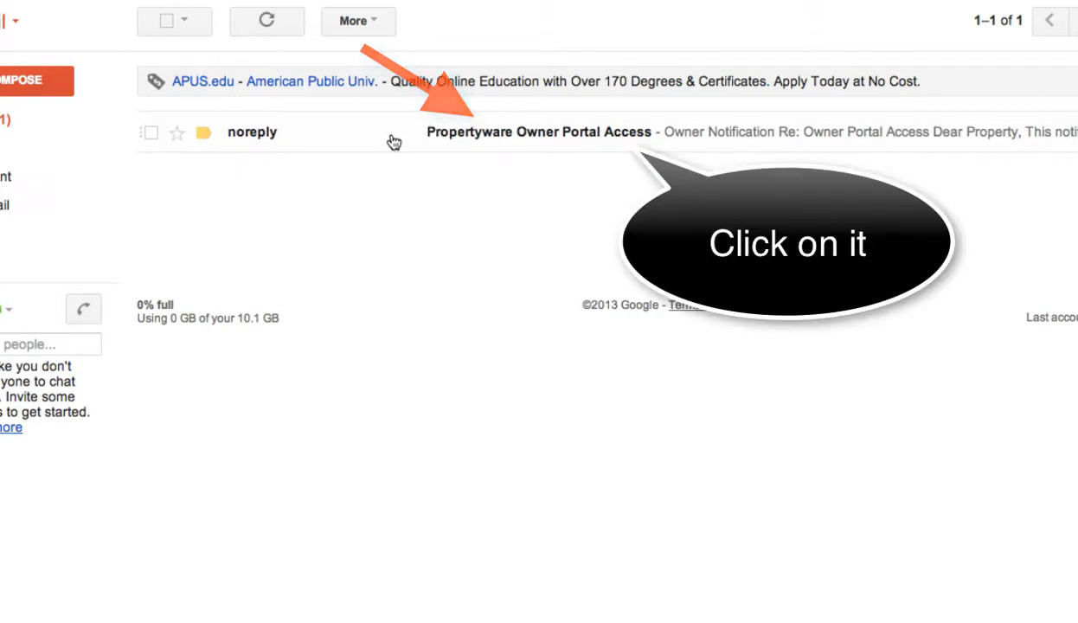
- Open the Propertyware Owner Portal Access notification email from the Gmail inbox
click(540, 131)
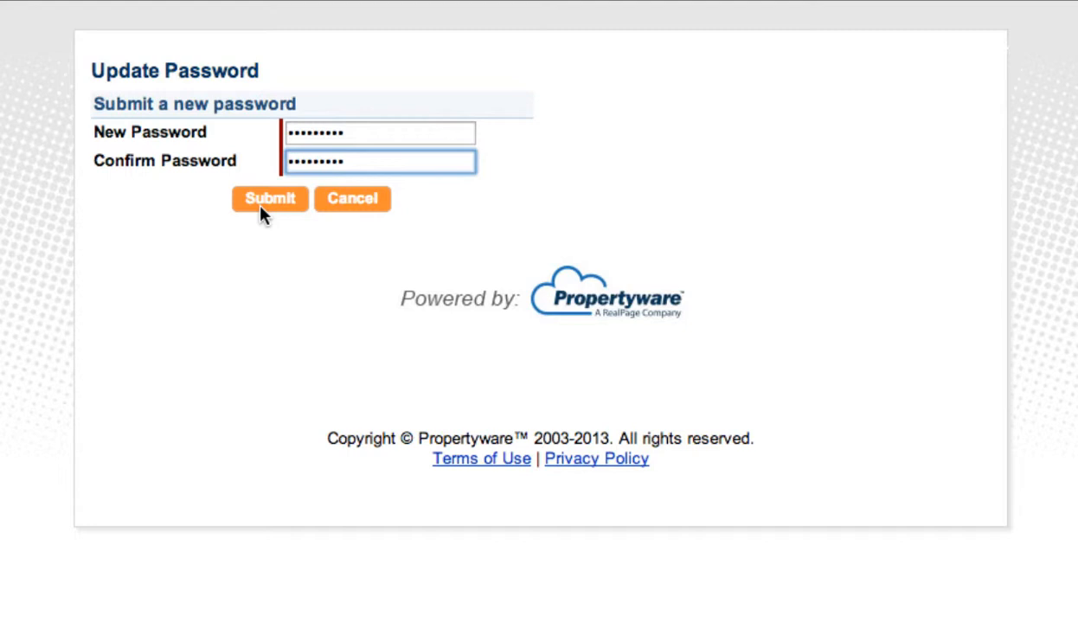
- Submit the new password entered in both fields on the Update Password page
click(269, 199)
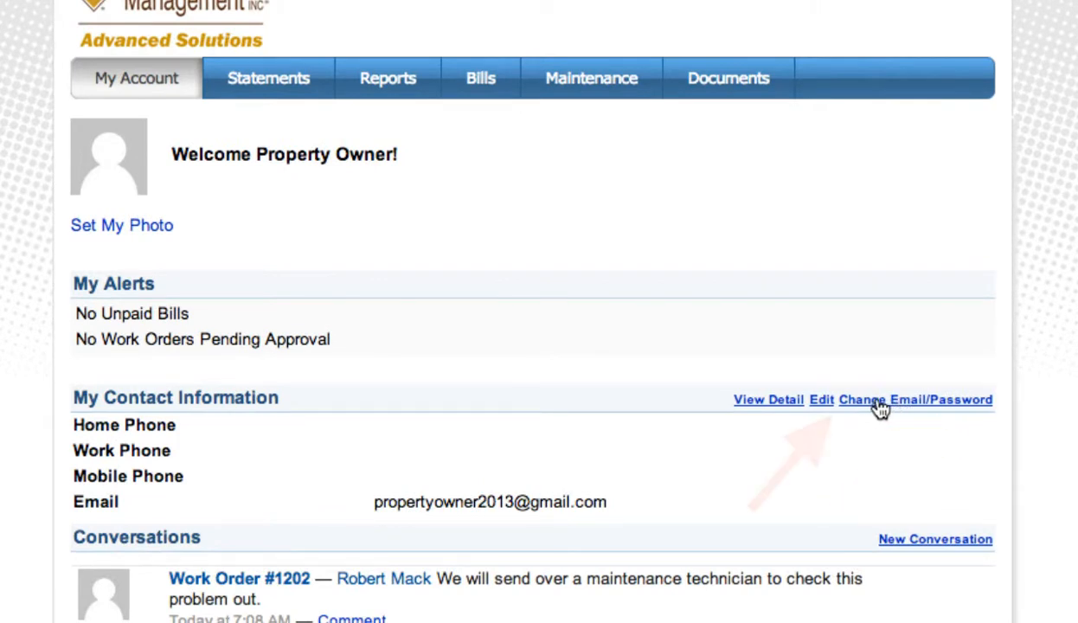
mouse_move(778, 405)
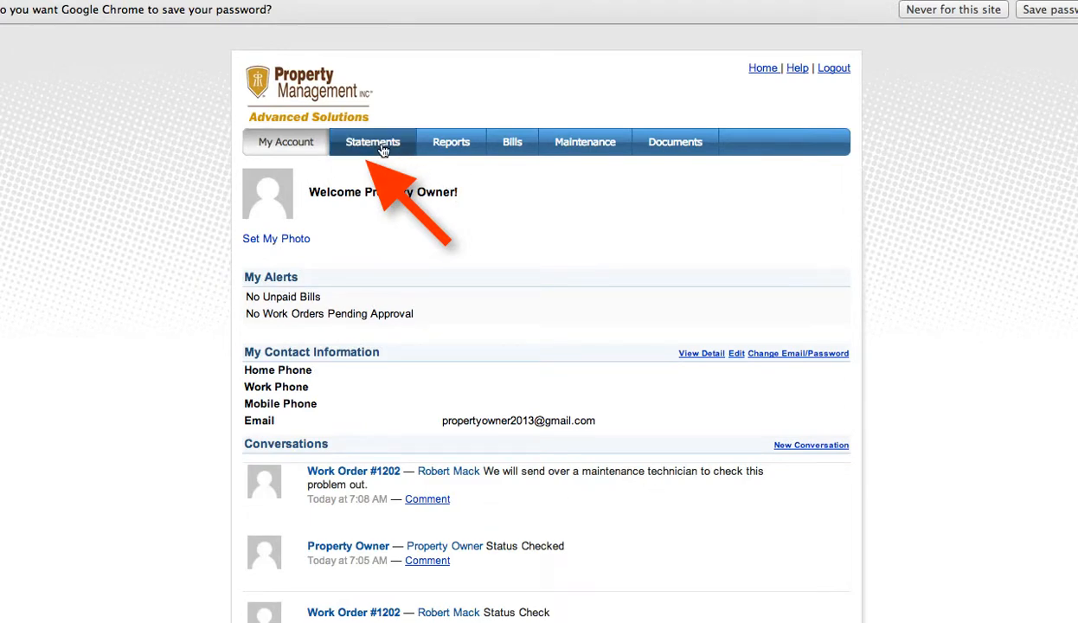
- Go to the Statements page listing the owner statement periods
click(374, 142)
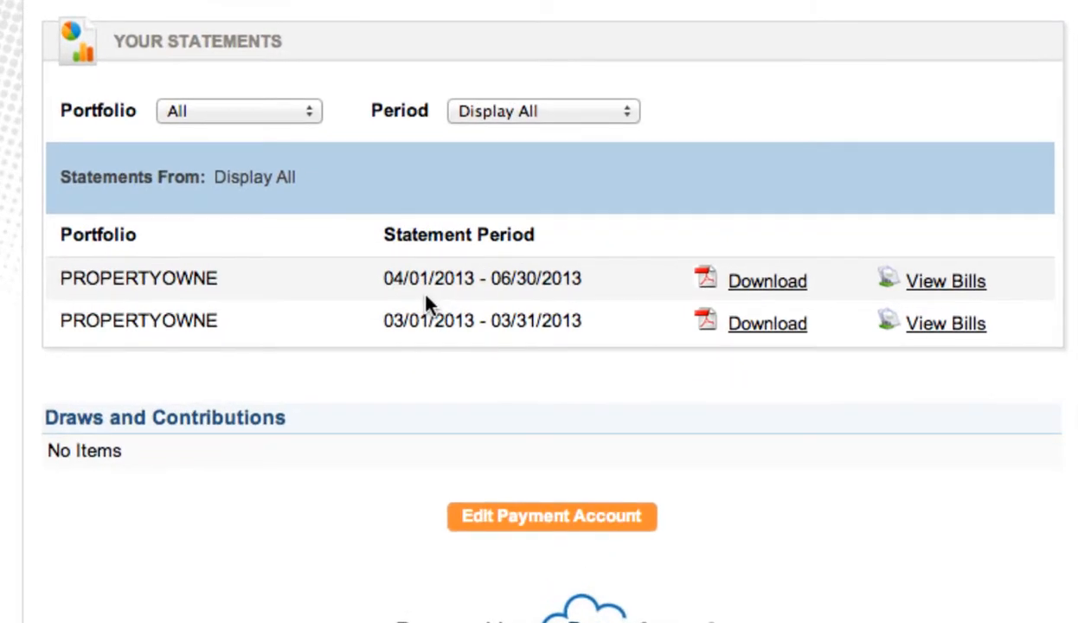
mouse_move(552, 515)
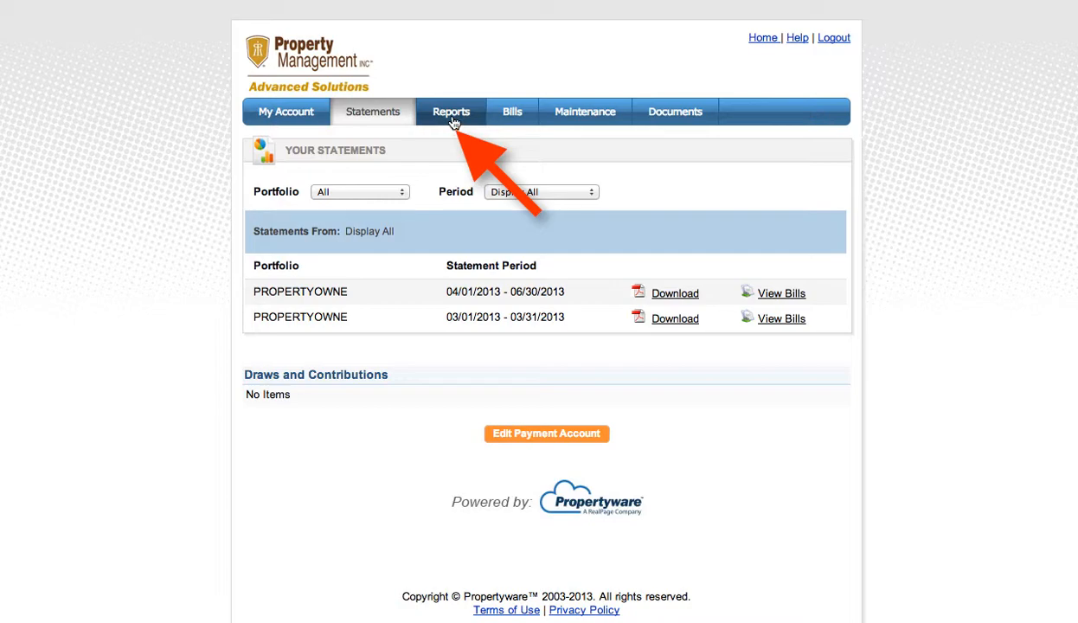
- Review the Reports page, then view the Bills listing showing no bills this month
click(450, 110)
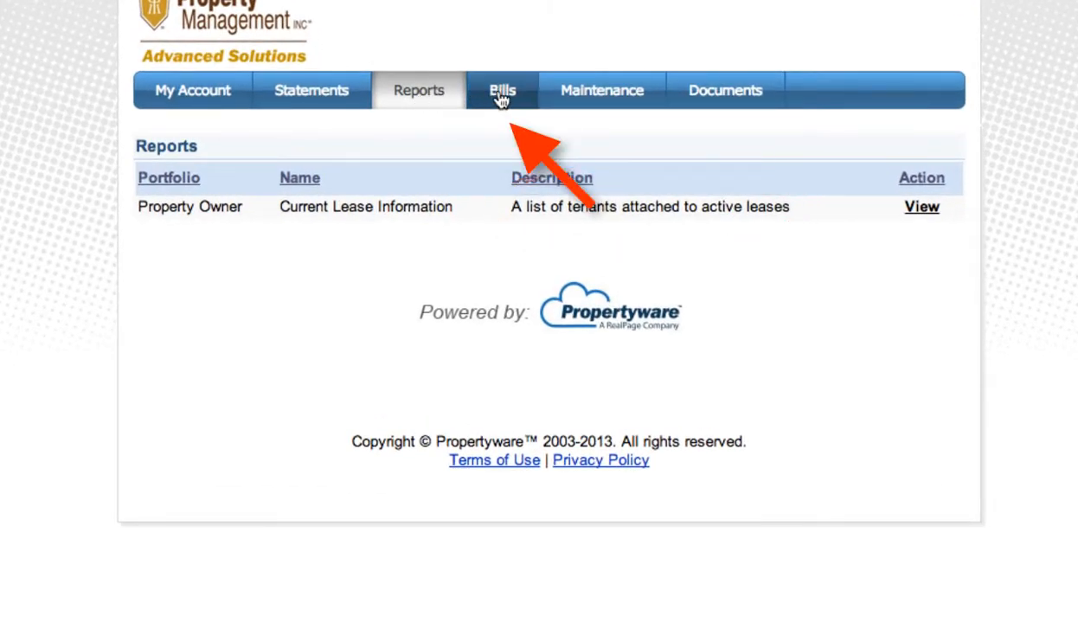
click(502, 90)
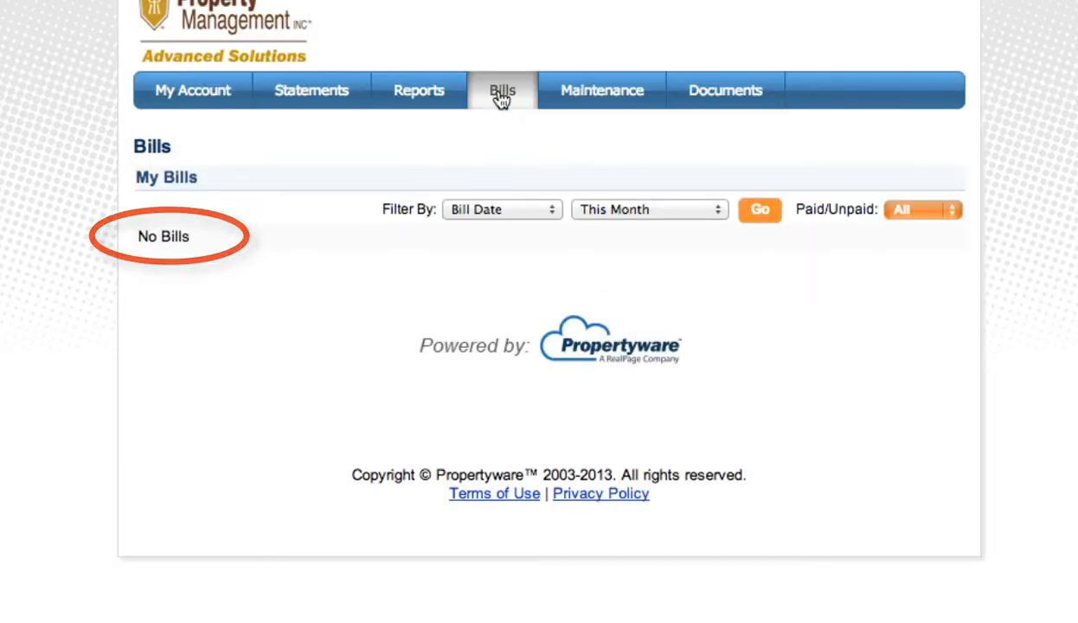
- View the Maintenance work orders and reveal the Choose actions for work order 1202
click(602, 90)
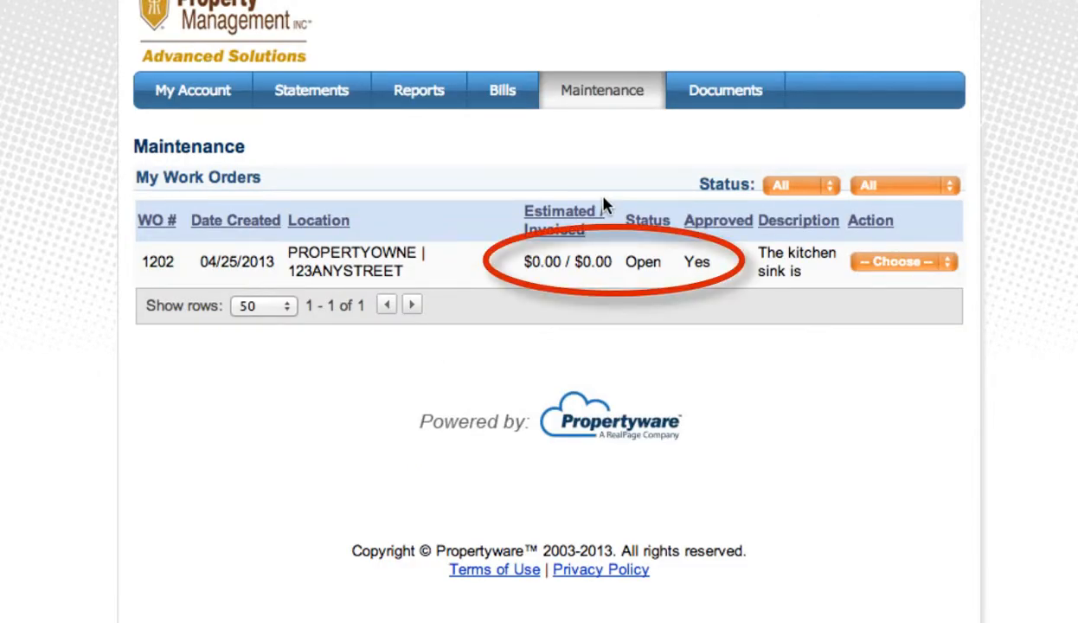
click(903, 261)
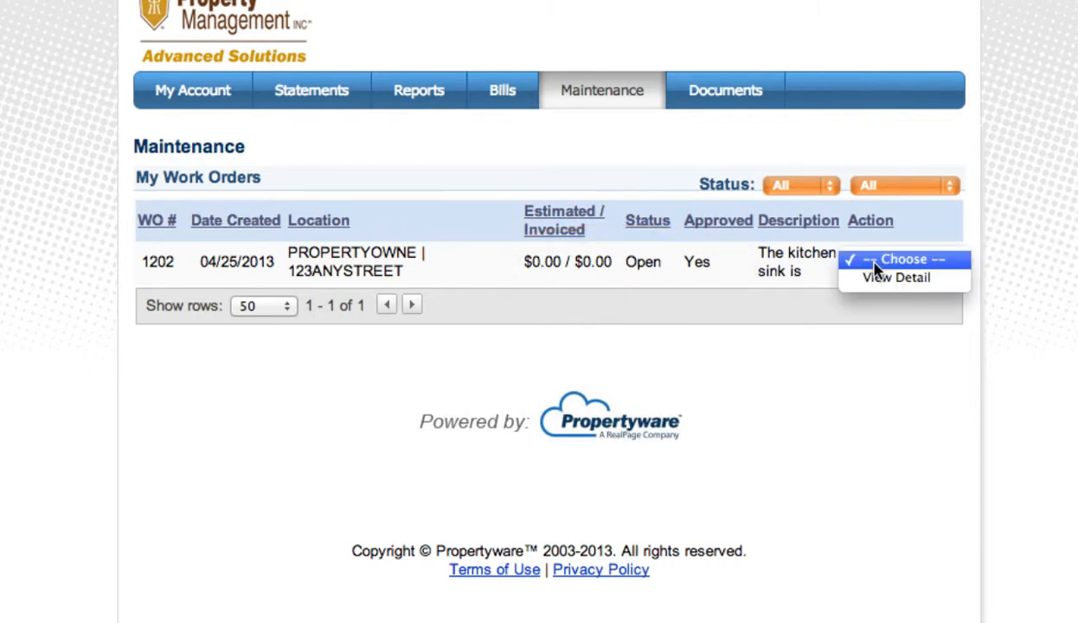
mouse_move(775, 142)
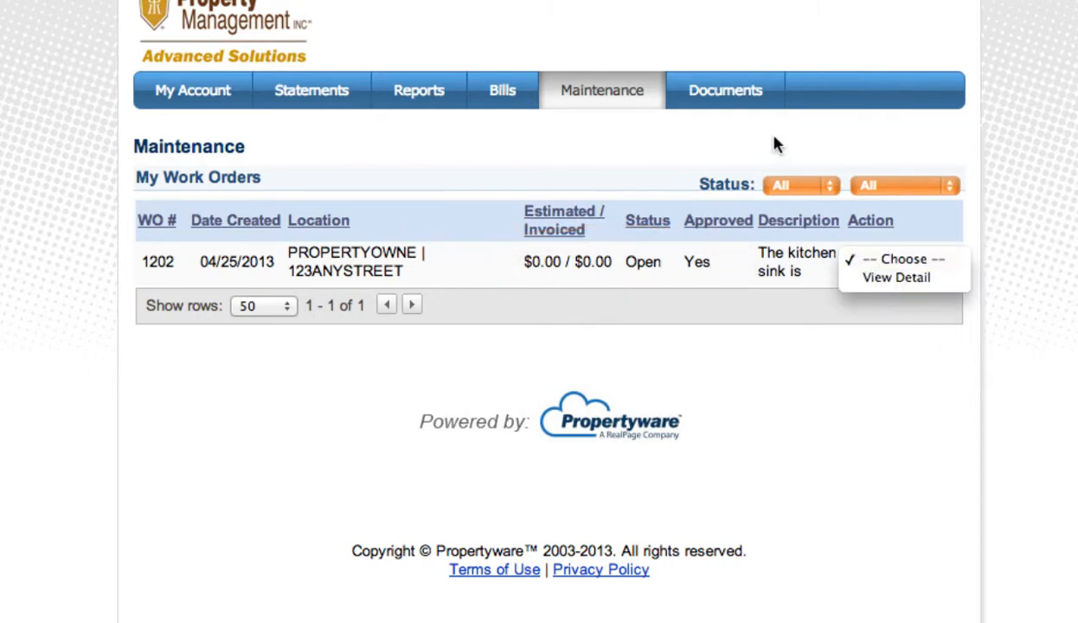
- View the Documents page with its portfolio, lease and other document sections
click(725, 90)
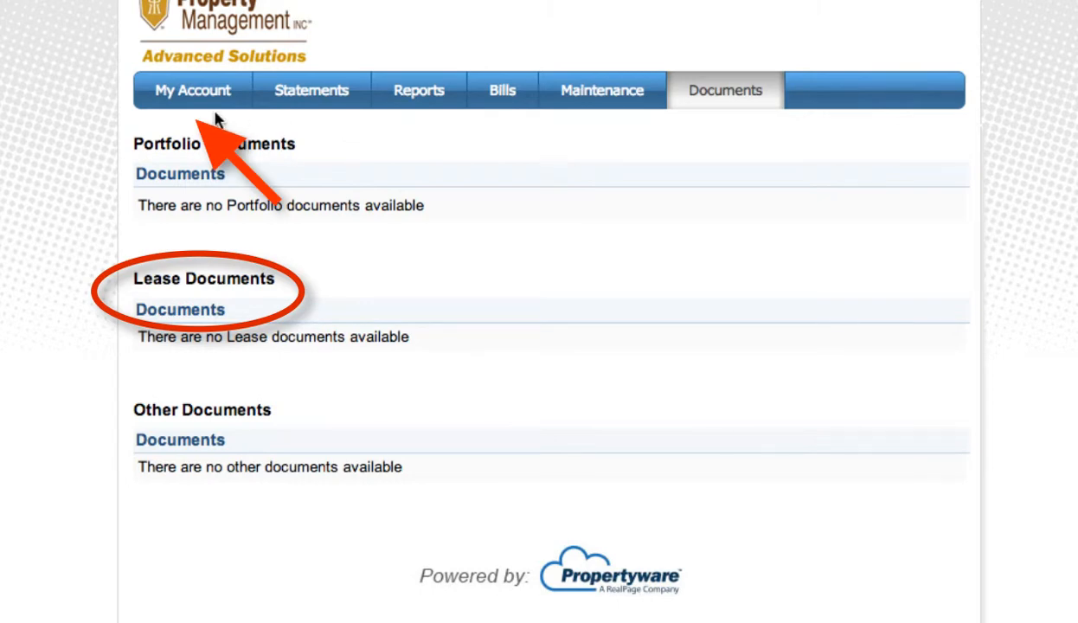
- Return to the My Account overview where the New Conversation link is available
click(192, 89)
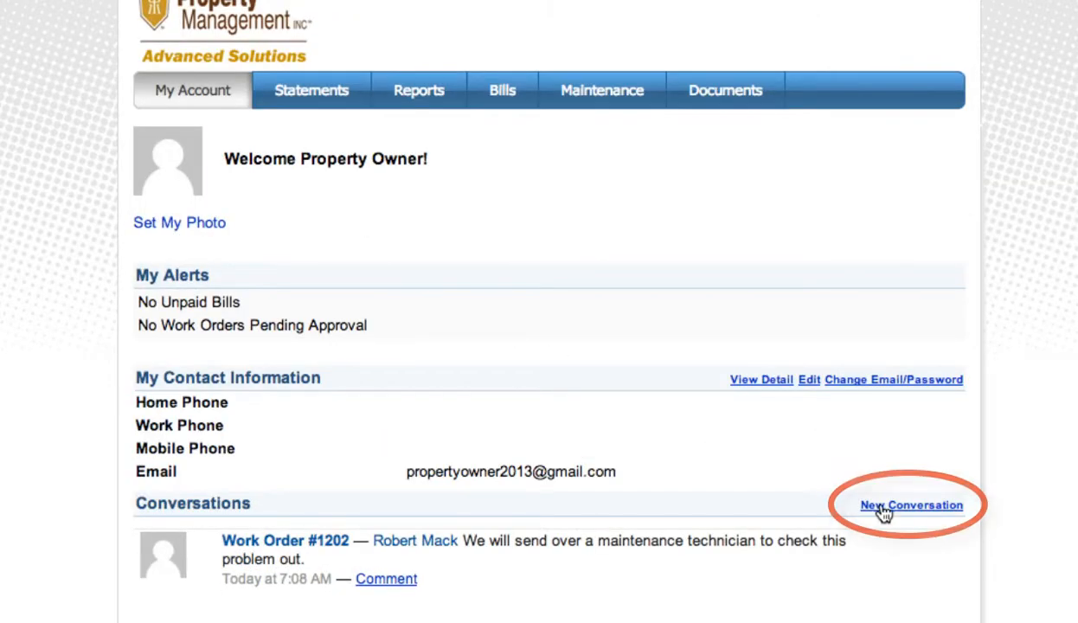
mouse_move(613, 564)
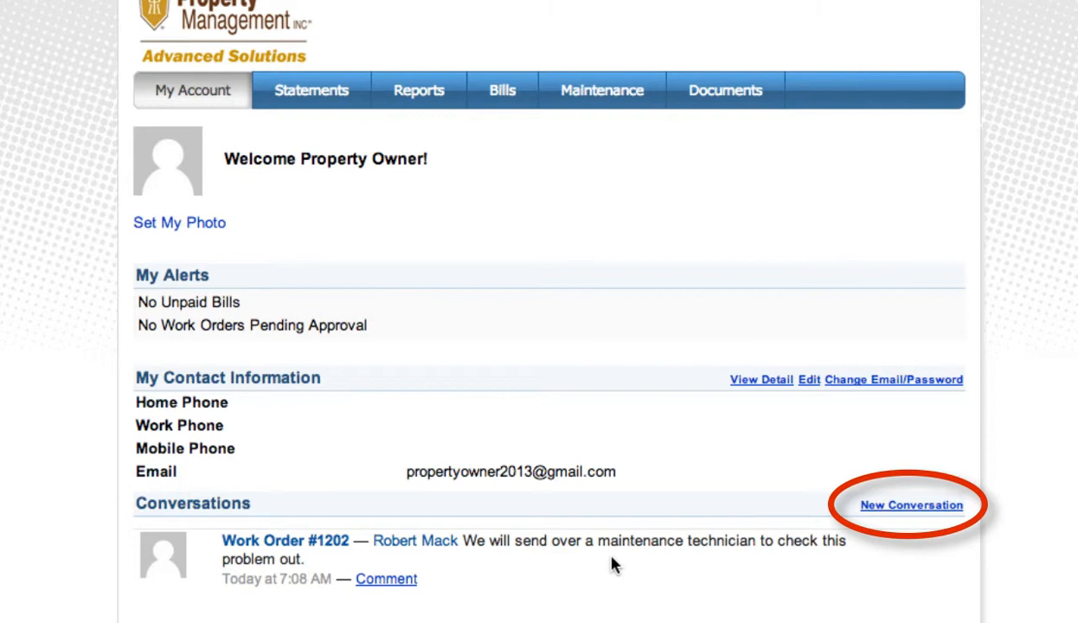